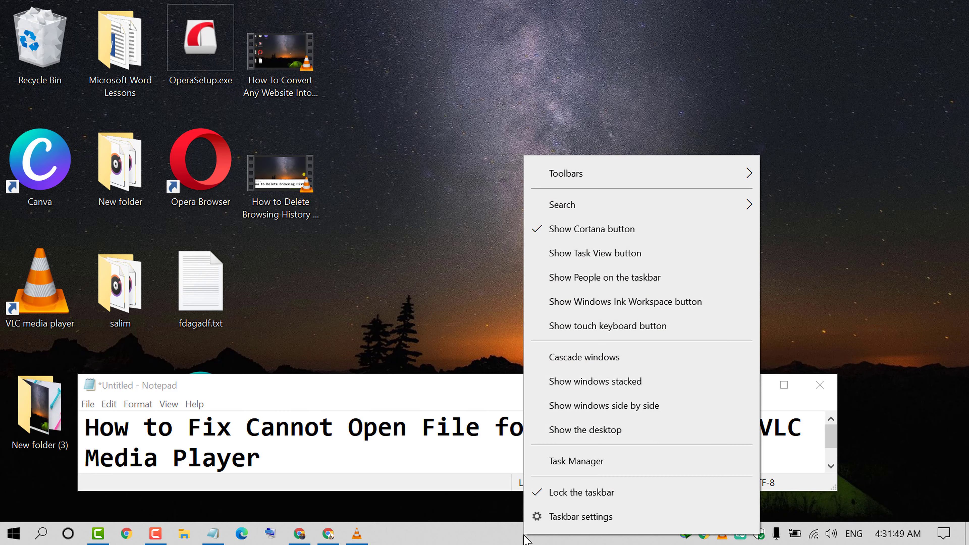
mouse_move(586, 465)
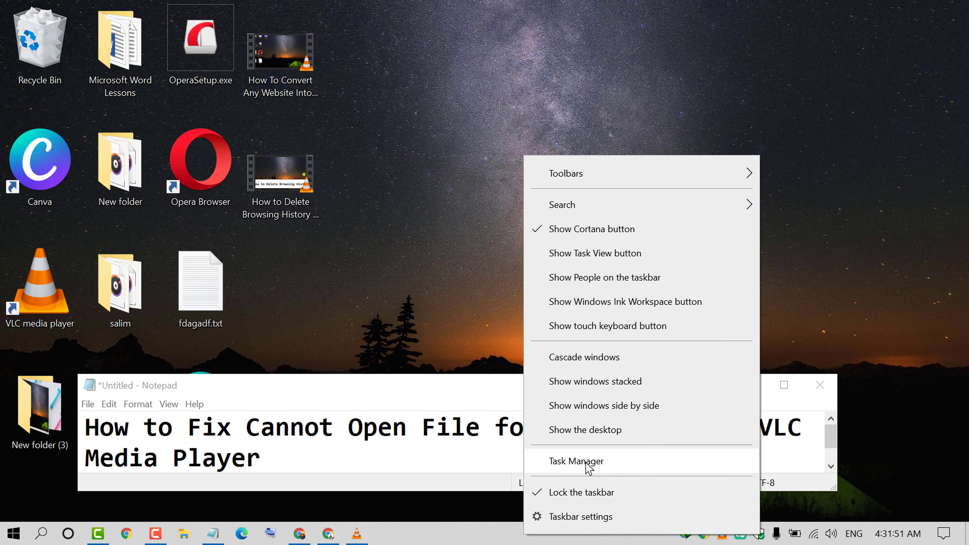
- Launch Task Manager from the taskbar context menu
click(575, 461)
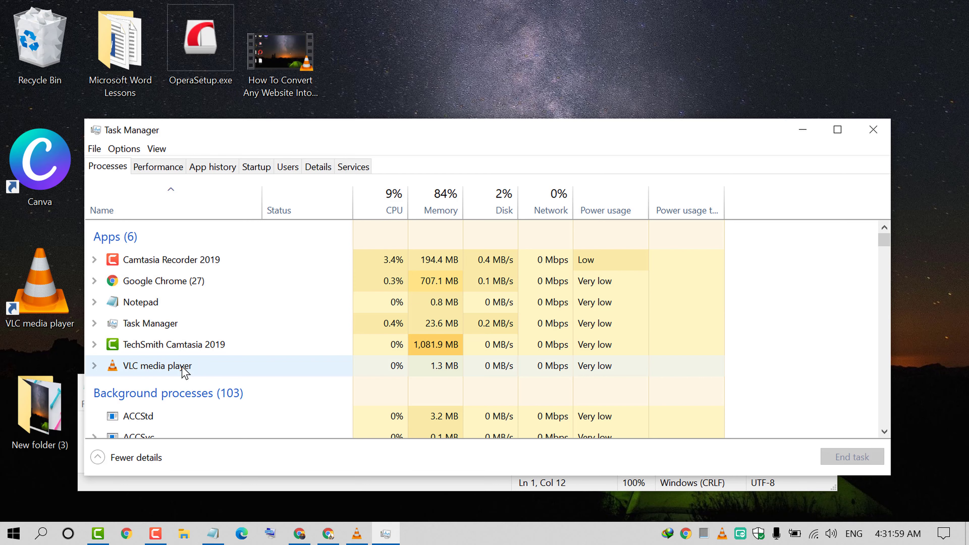
- End the VLC media player task and close Task Manager to return to the desktop
right_click(157, 365)
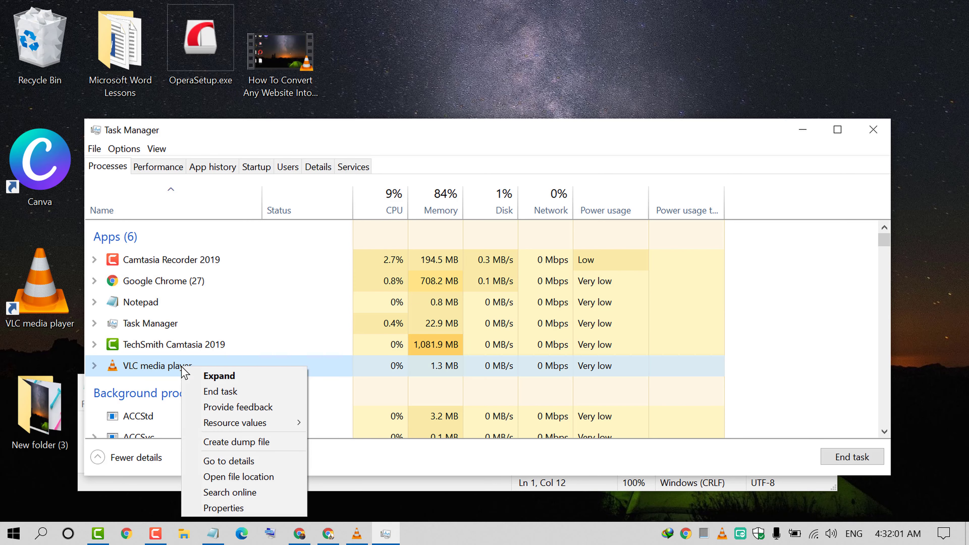
mouse_move(221, 392)
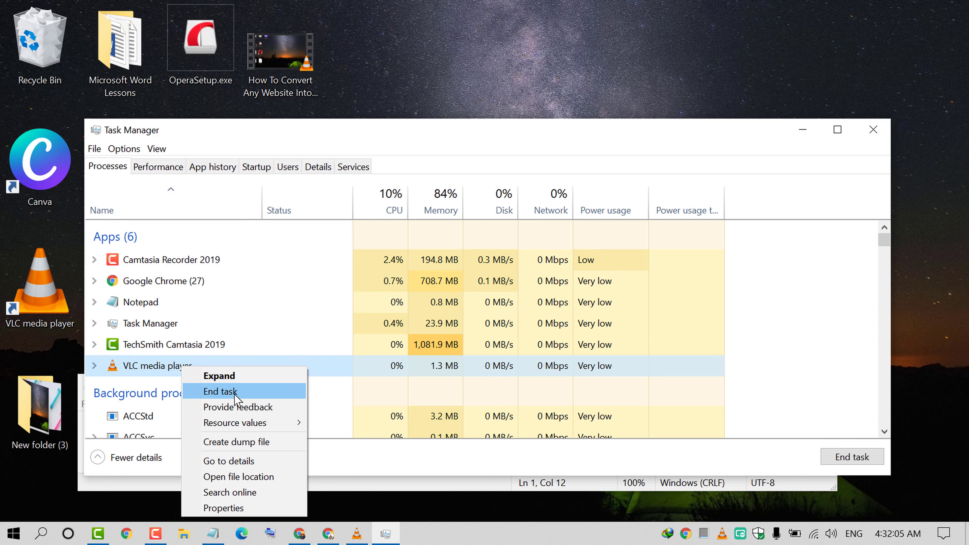
click(221, 392)
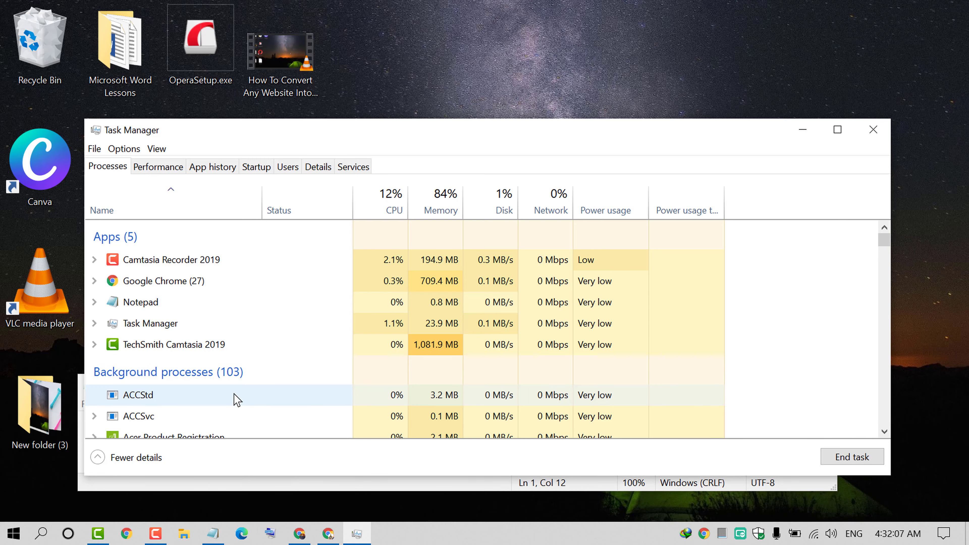
click(872, 130)
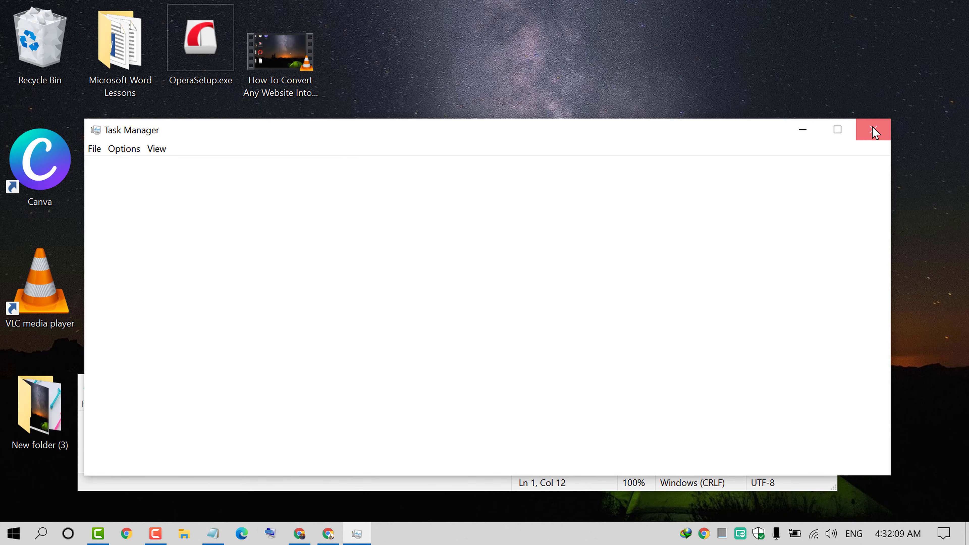
click(872, 130)
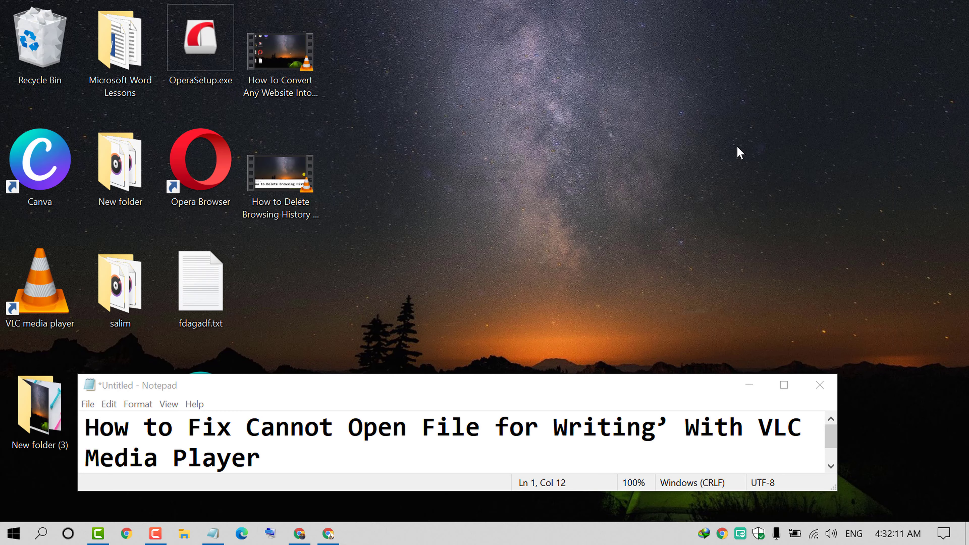